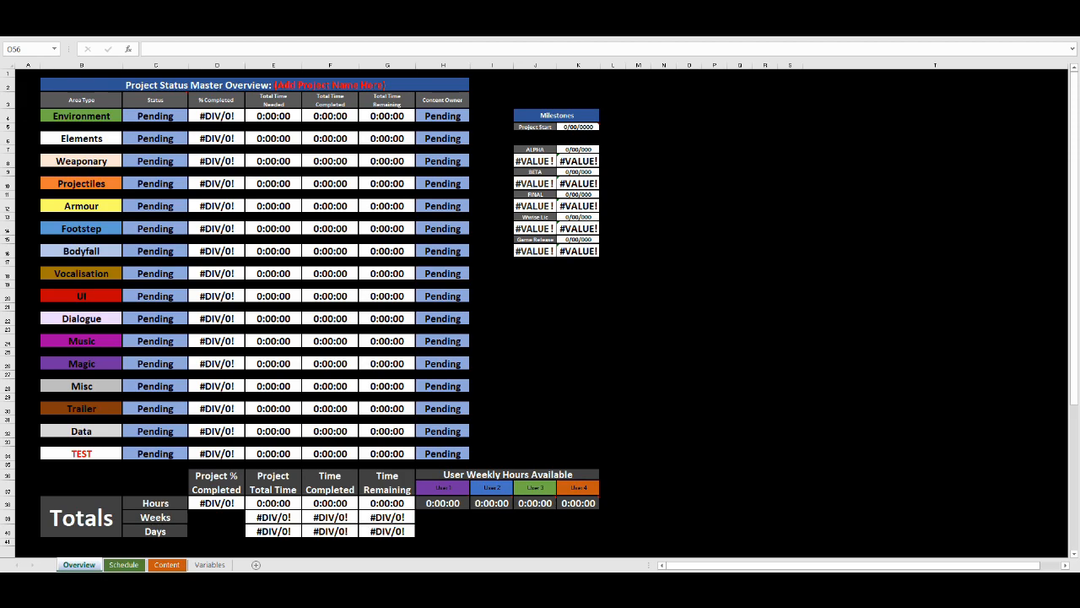
# - Show the CUBE Content Scope sheet and scroll down through its tables to the Weapon and Environment types
pyautogui.click(123, 564)
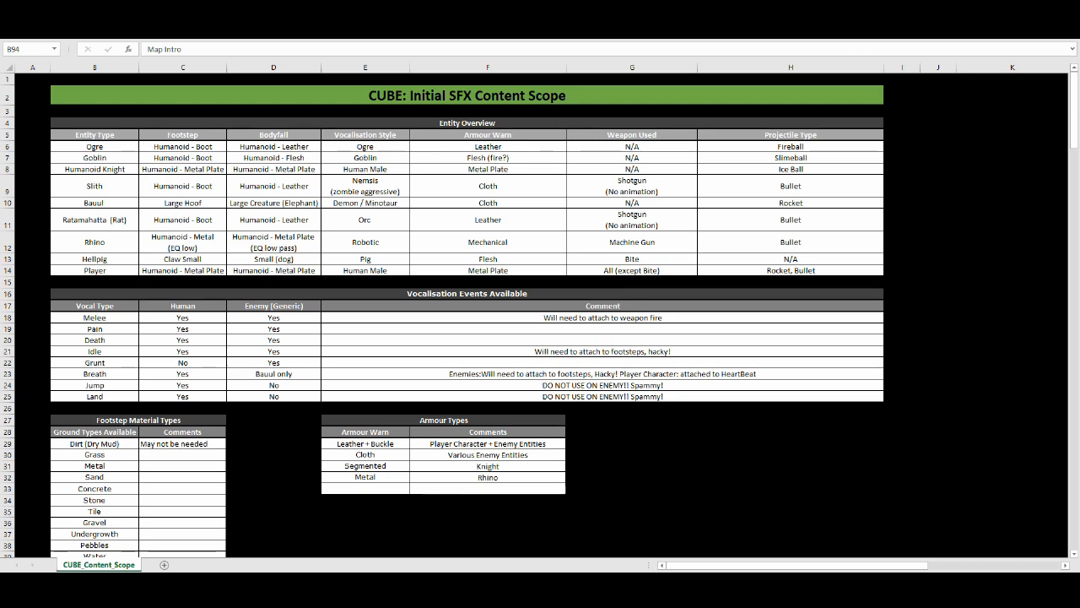
pyautogui.scroll(-3)
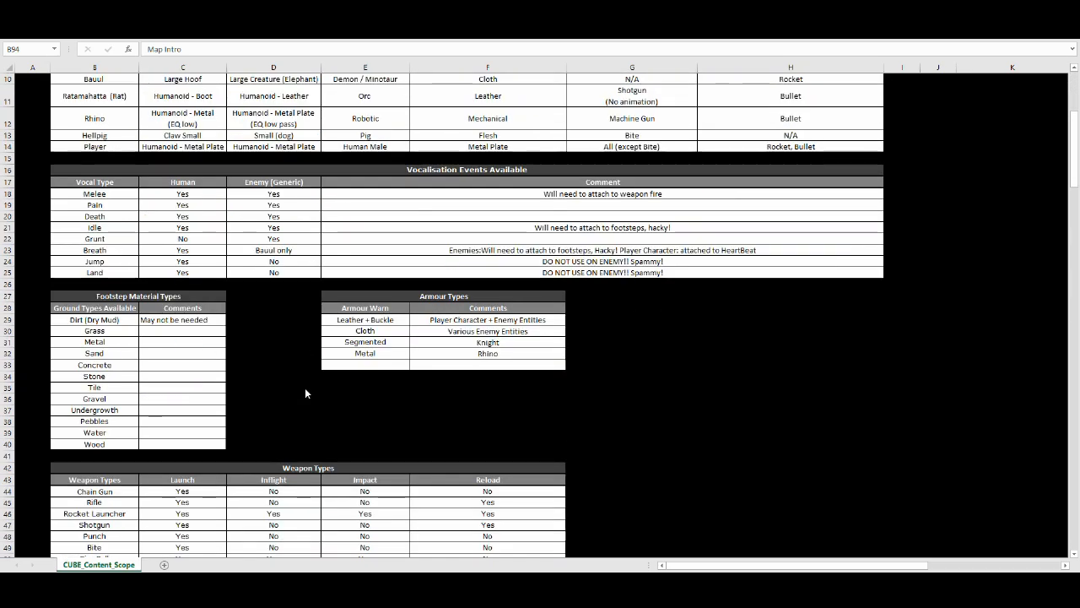
pyautogui.scroll(-3)
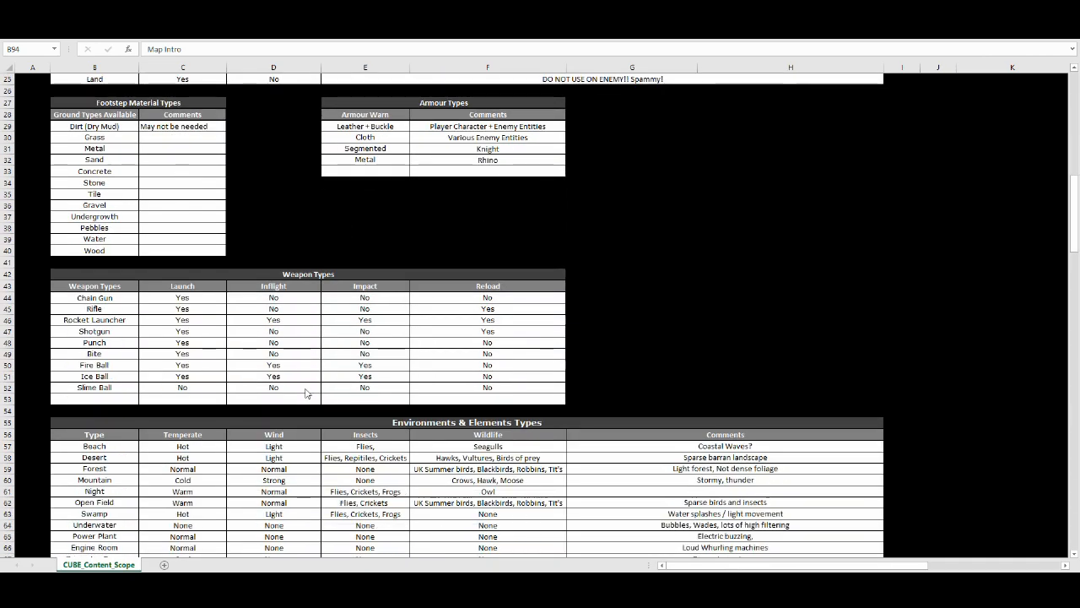
pyautogui.scroll(-3)
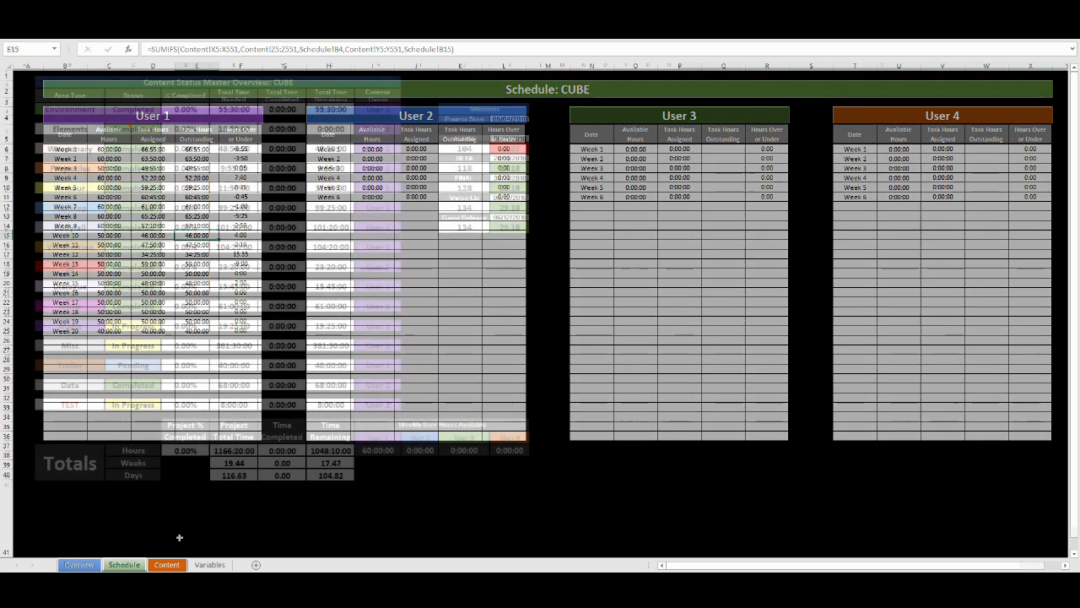
# - Switch to the Overview sheet showing the filled-in CUBE status overview with statuses, hours and milestones
pyautogui.click(78, 563)
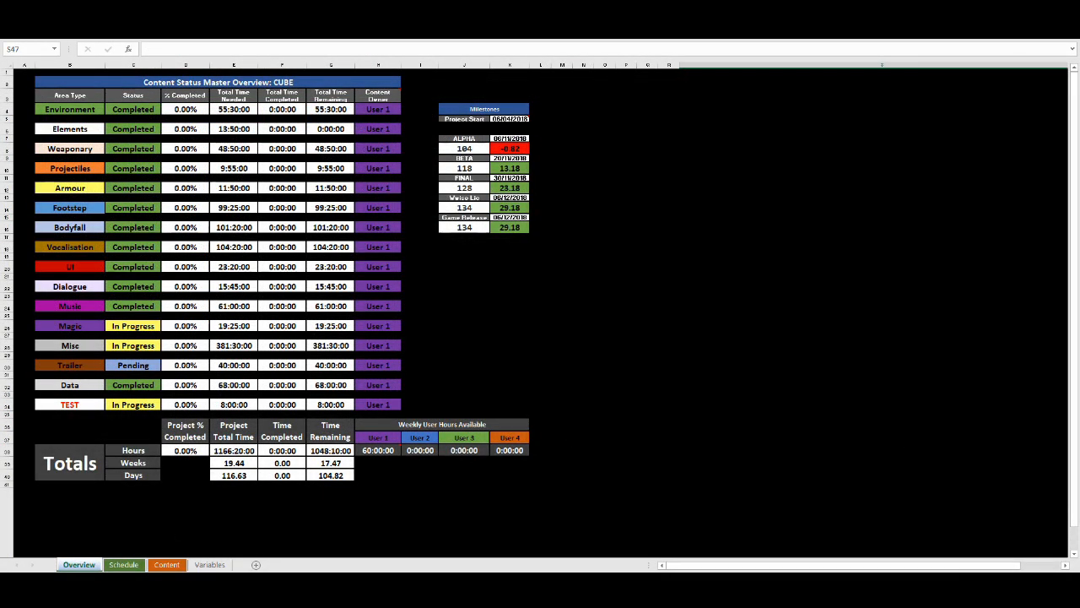